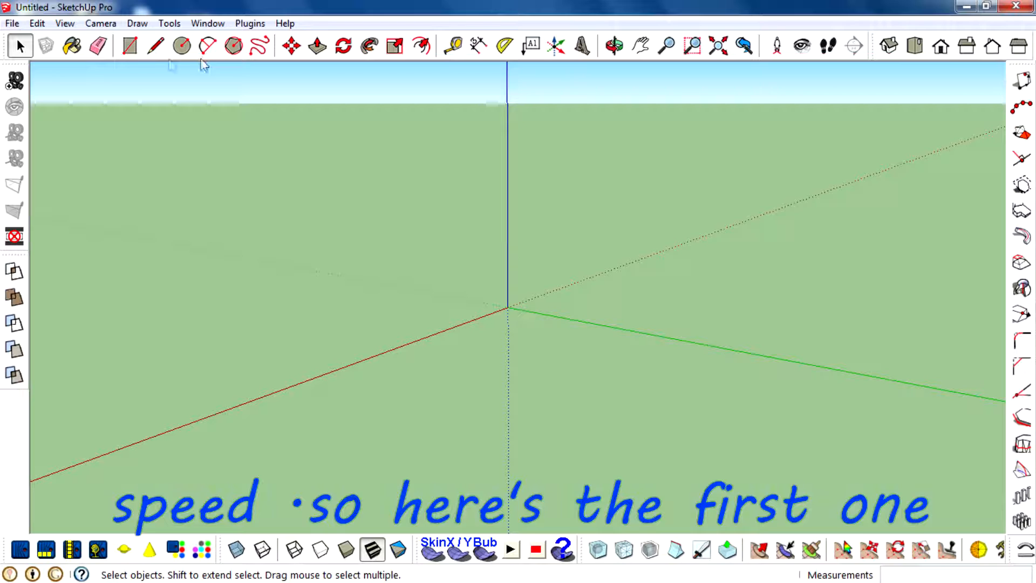
Draw a square face on the ground plane with the Line tool, placing its corners
left_click(155, 45)
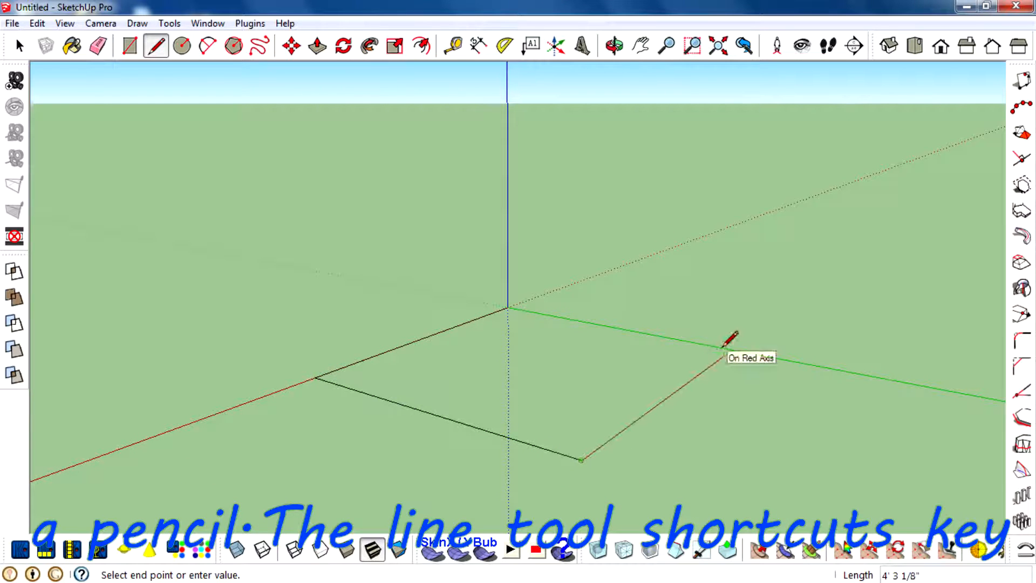
left_click(722, 354)
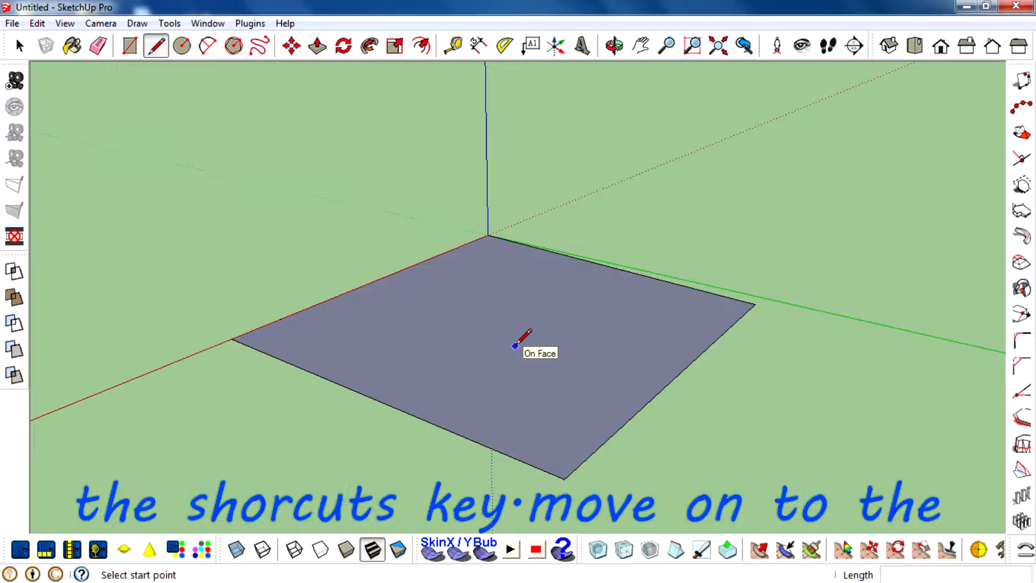
Switch to the Rectangle tool to draw a smaller rectangle inside the square
left_click(130, 45)
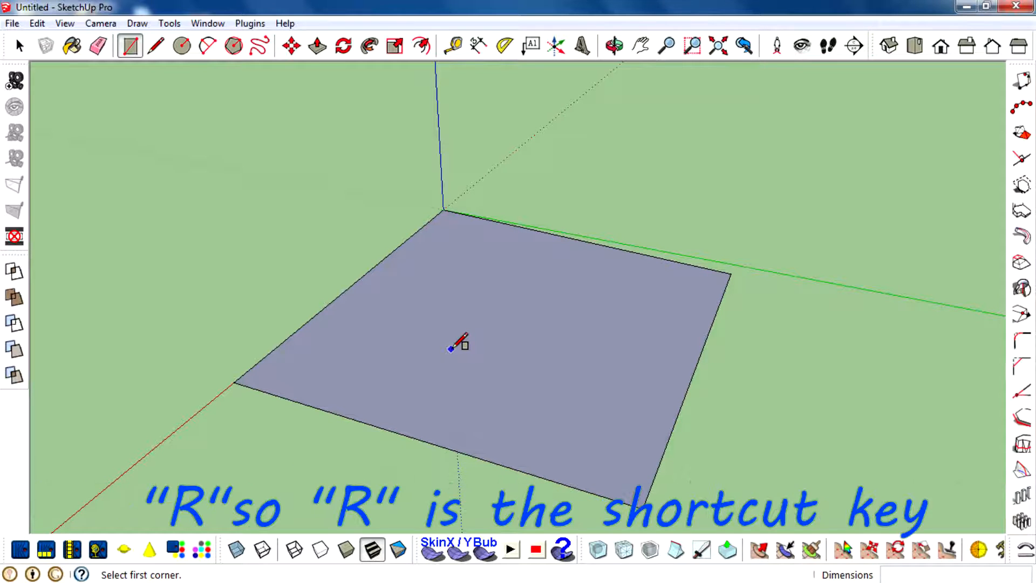
mouse_move(458, 421)
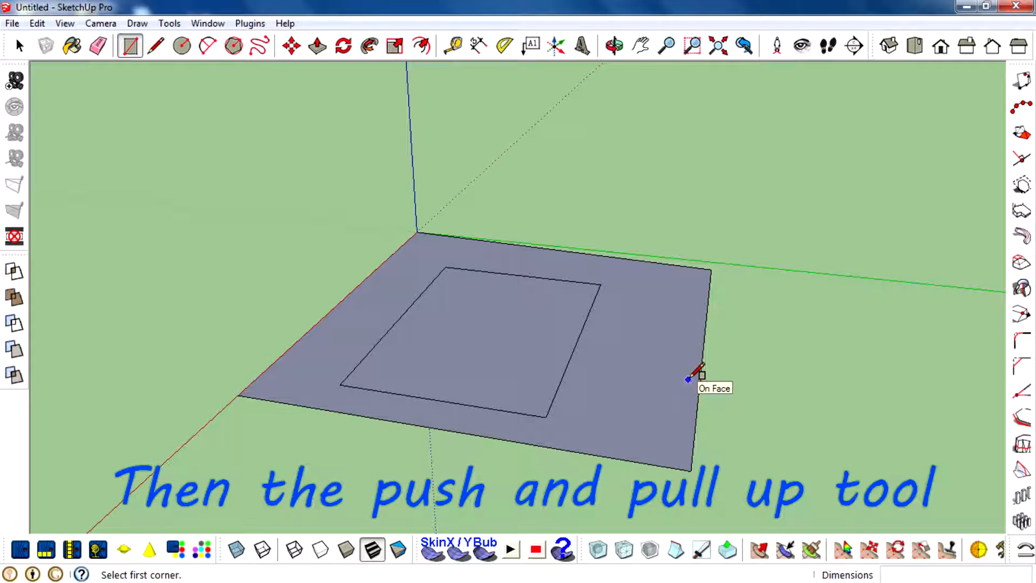
Push/Pull the outer face up into a slab and the inner rectangle down into a hole
left_click(312, 45)
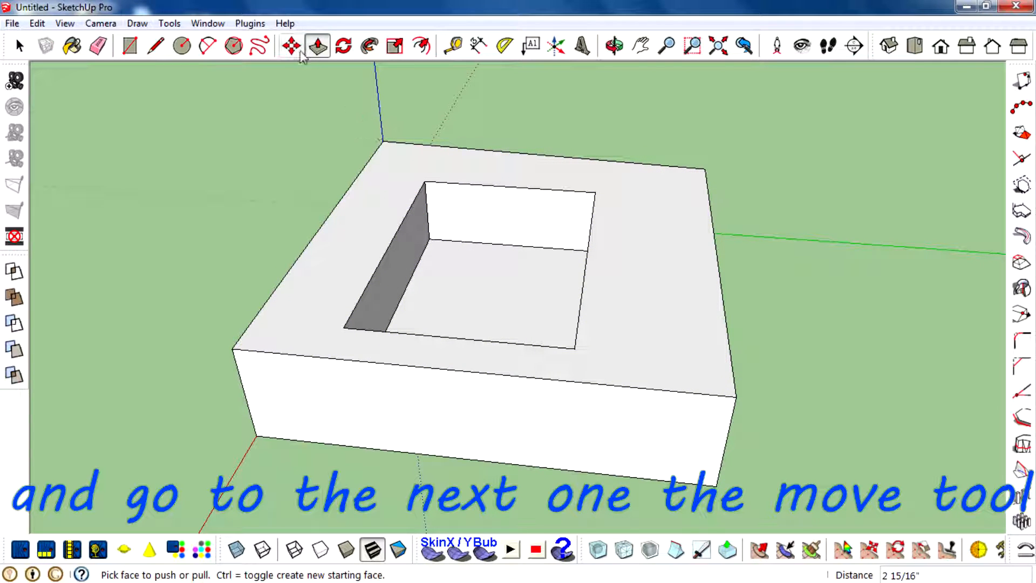
Move one slab corner outward so the block tapers into a pointed wedge
left_click(300, 46)
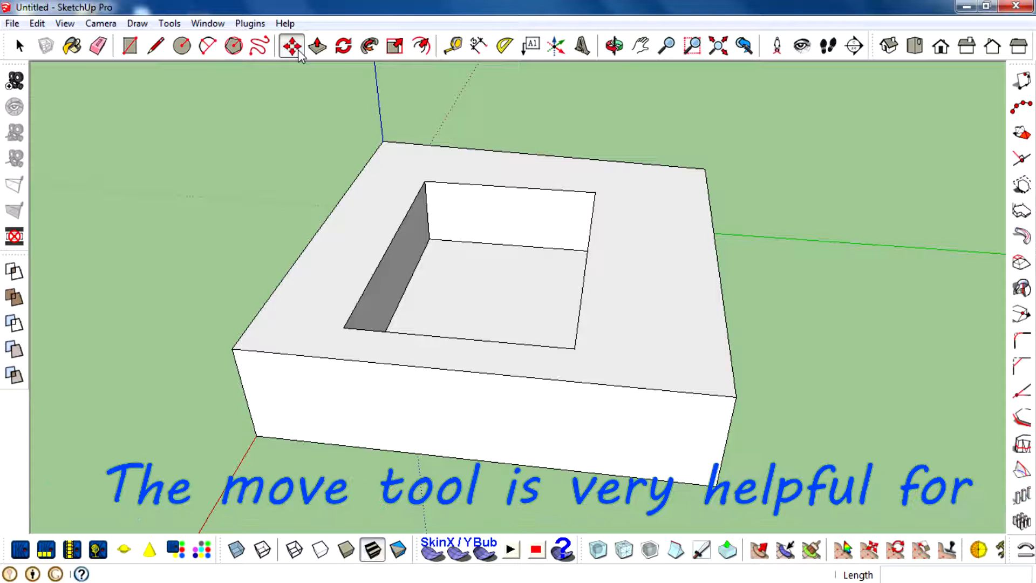
left_click(291, 46)
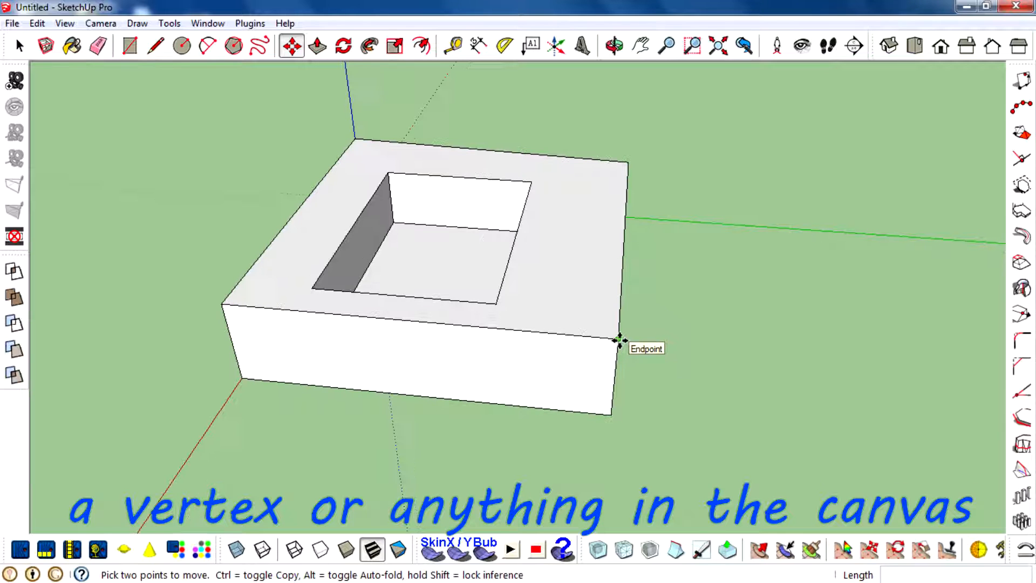
left_click_drag(619, 339, 740, 376)
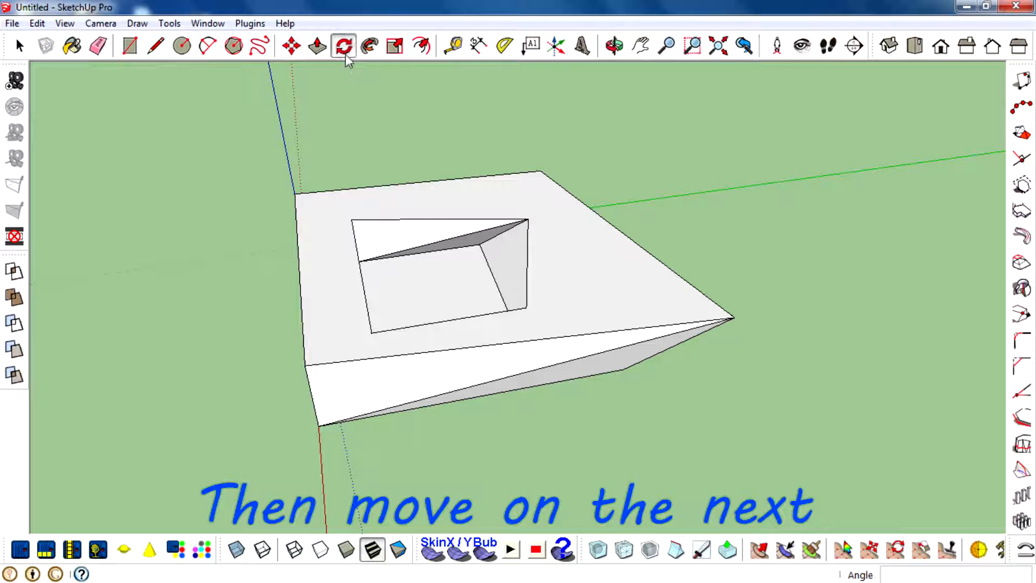
Activate Rotate and rest the protractor on the wedge's top face
left_click(343, 45)
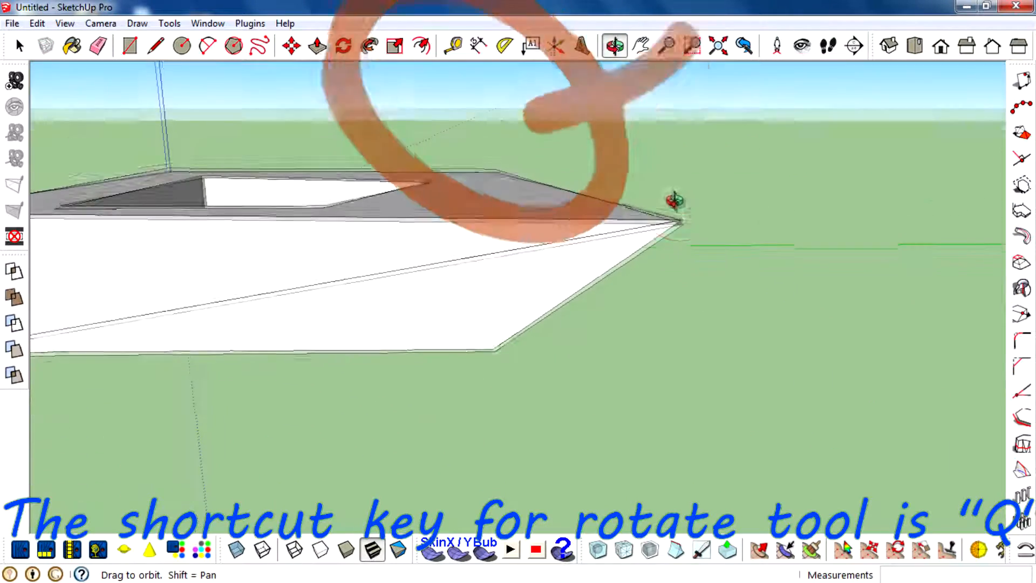
left_click(343, 44)
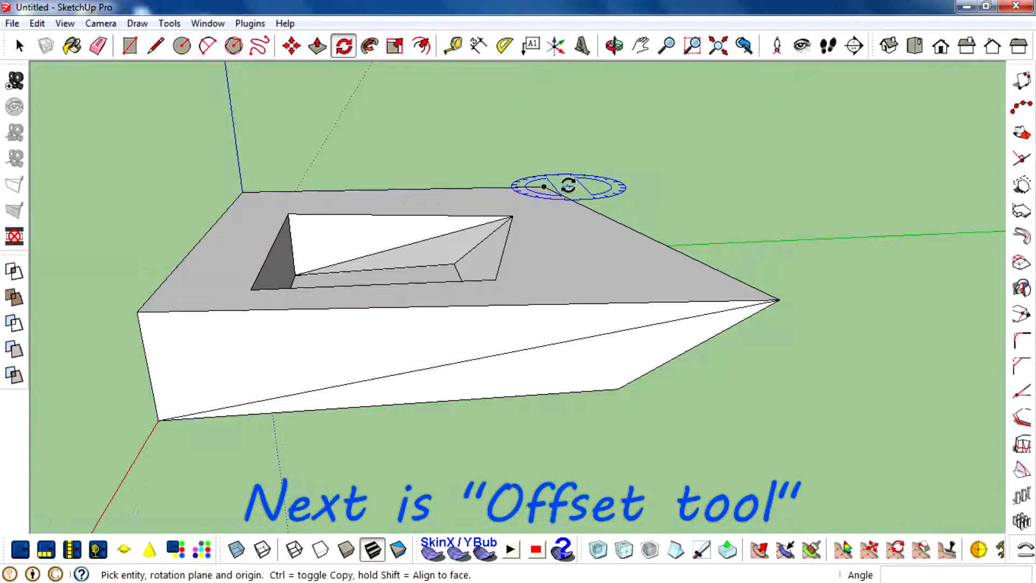
left_click(419, 44)
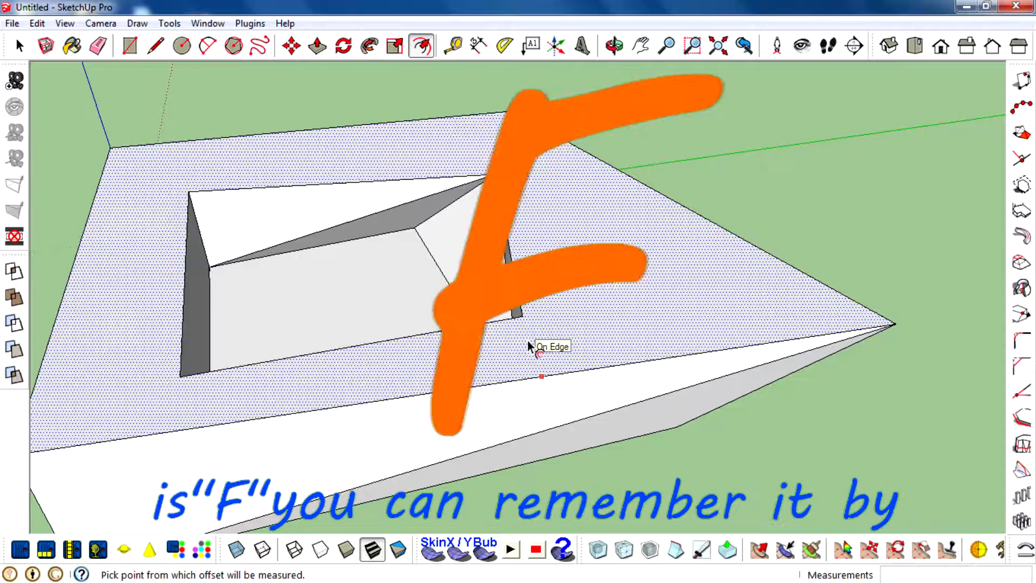
mouse_move(429, 51)
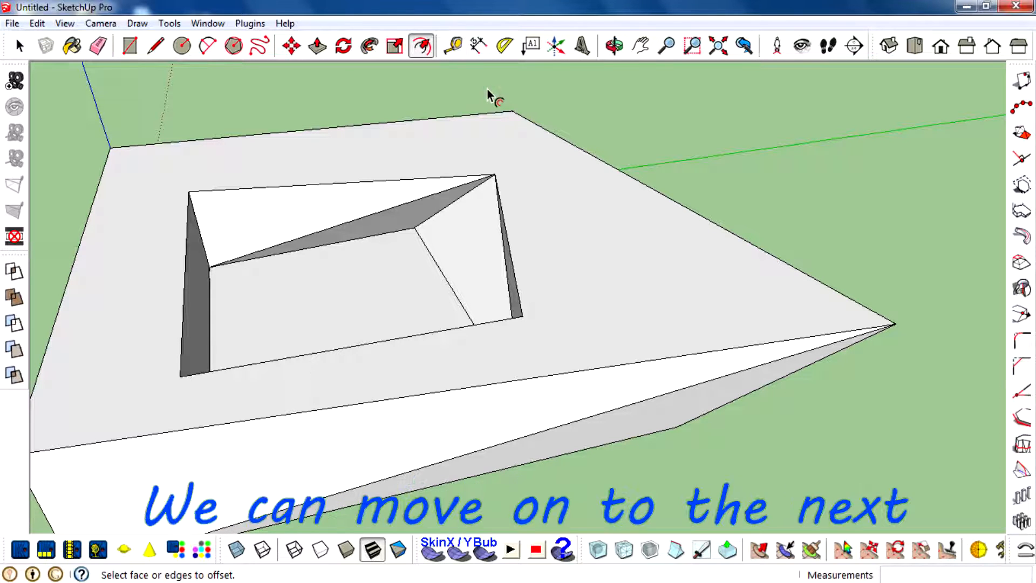
Scale the wedge: squeeze then stretch along the green axis, resize along the red axis
left_click(395, 45)
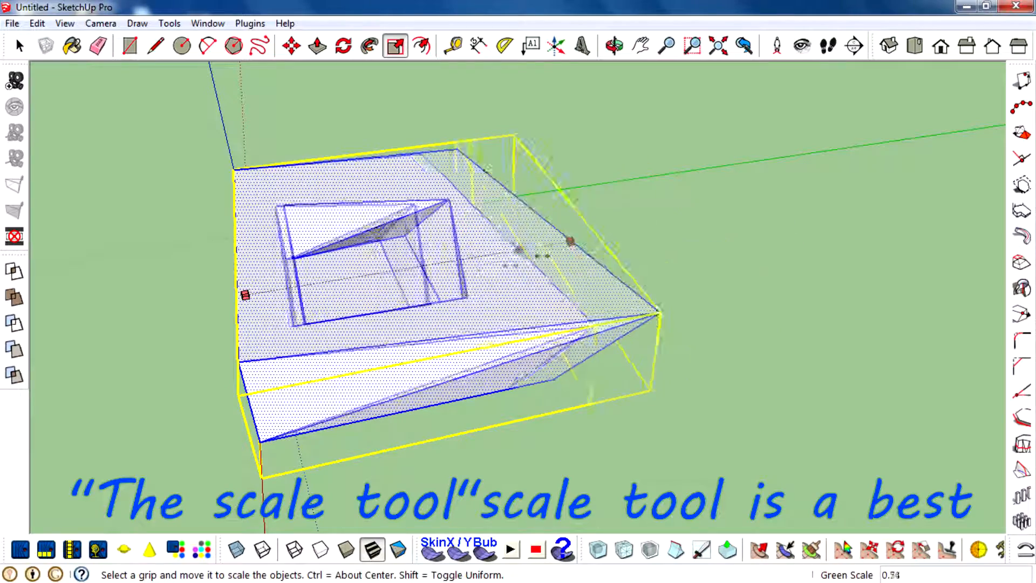
left_click_drag(657, 315, 770, 289)
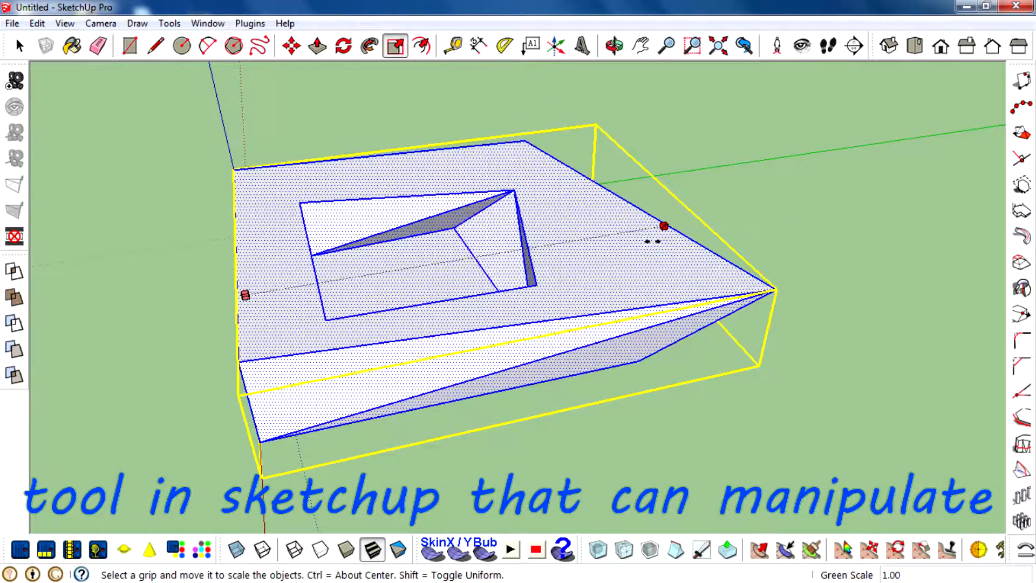
left_click_drag(664, 225, 561, 440)
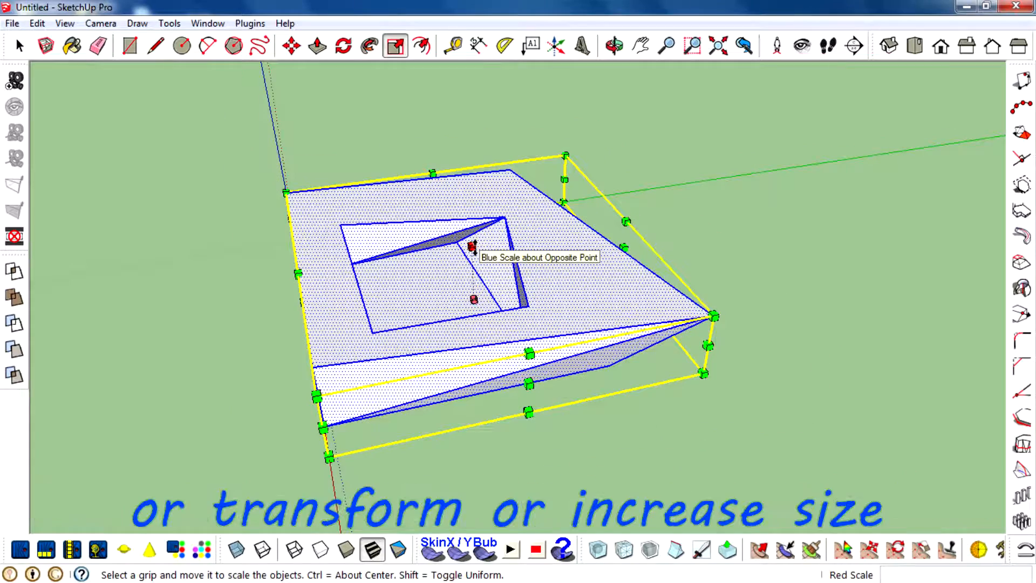
left_click_drag(471, 248, 469, 156)
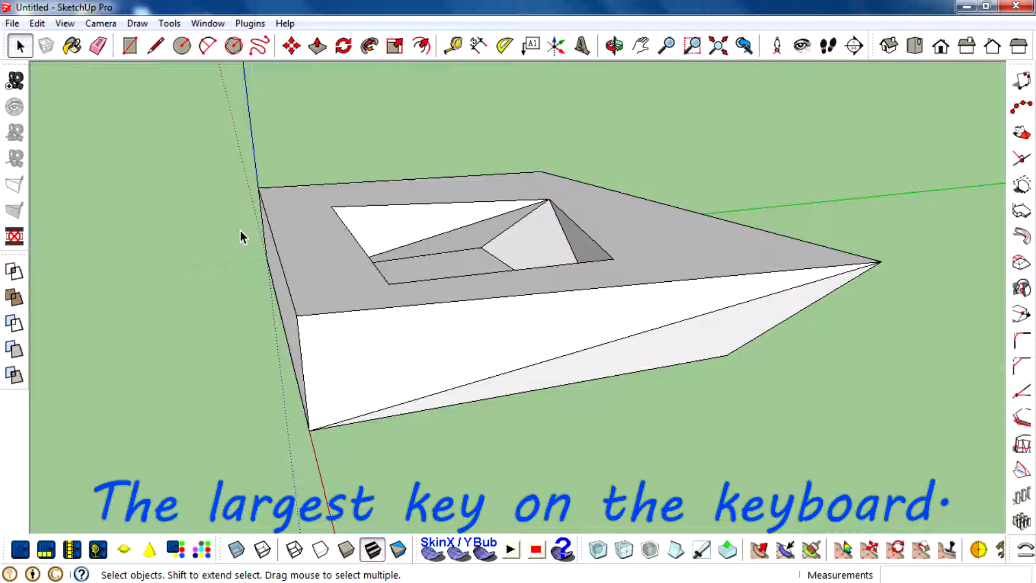
mouse_move(345, 255)
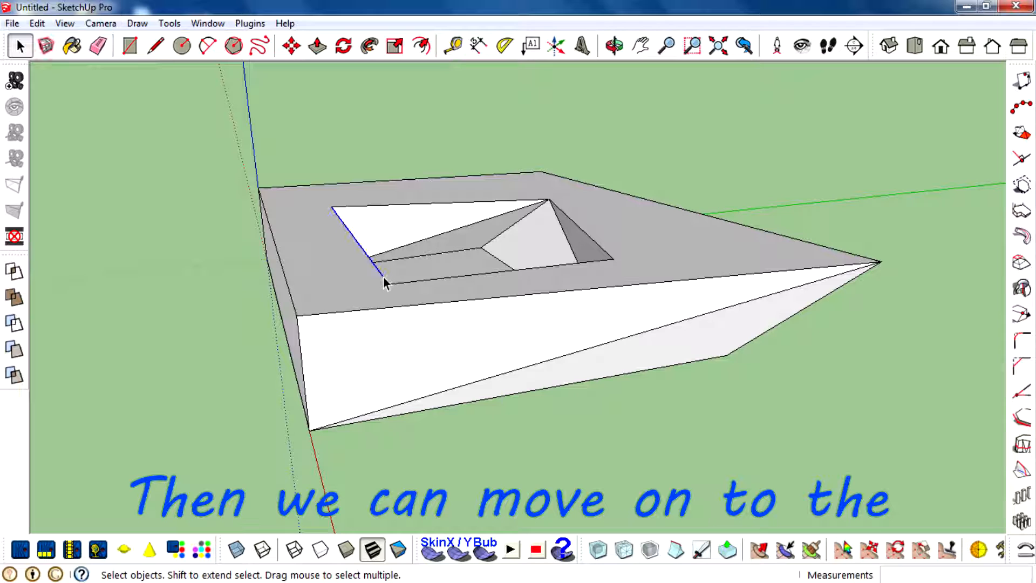
Orbit the camera to look down onto the wedge's top and its hole
left_click(614, 43)
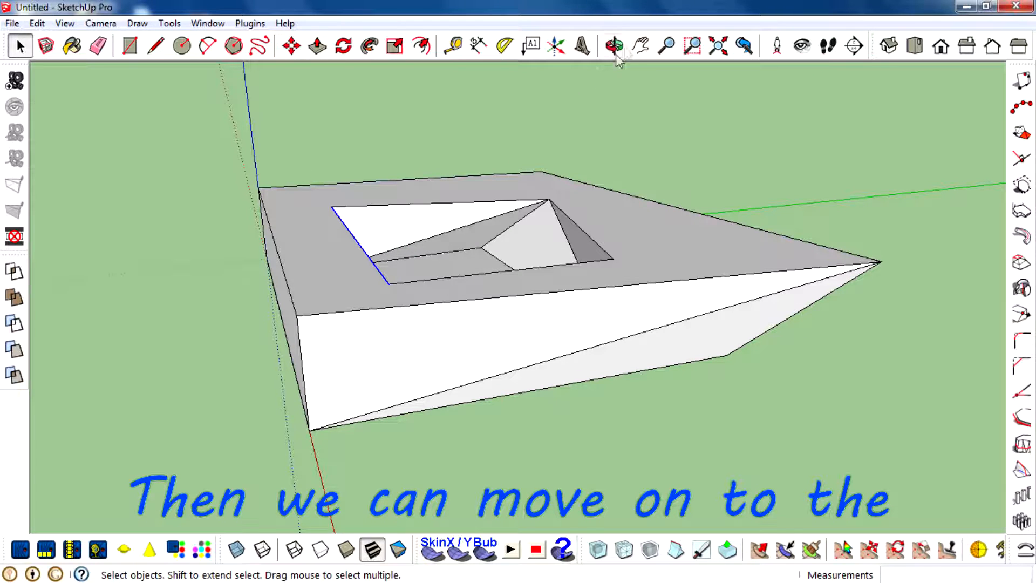
left_click(614, 44)
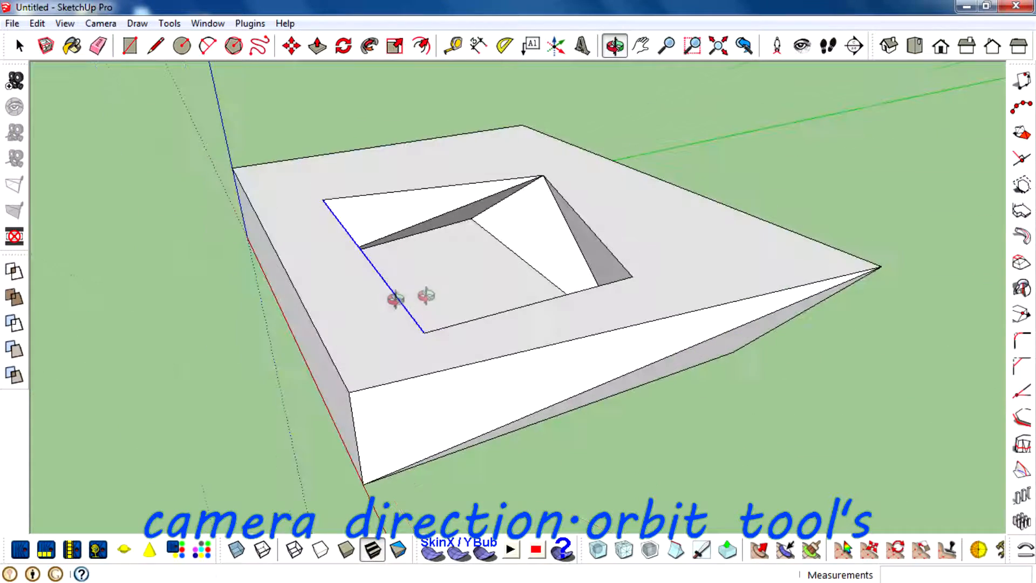
mouse_move(614, 45)
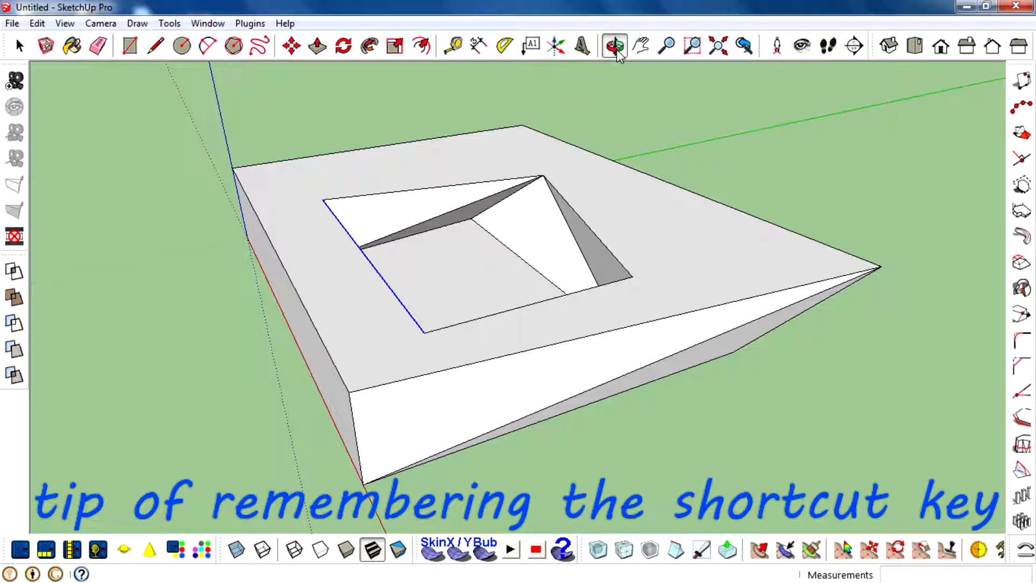
Pan the view to shift the wedge sideways without changing the angle
left_click(640, 45)
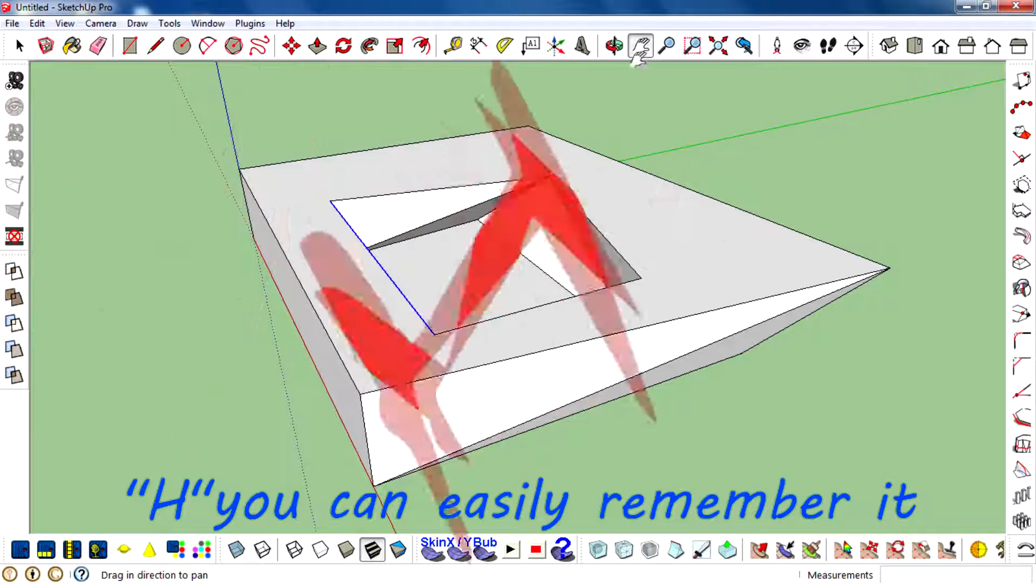
mouse_move(640, 49)
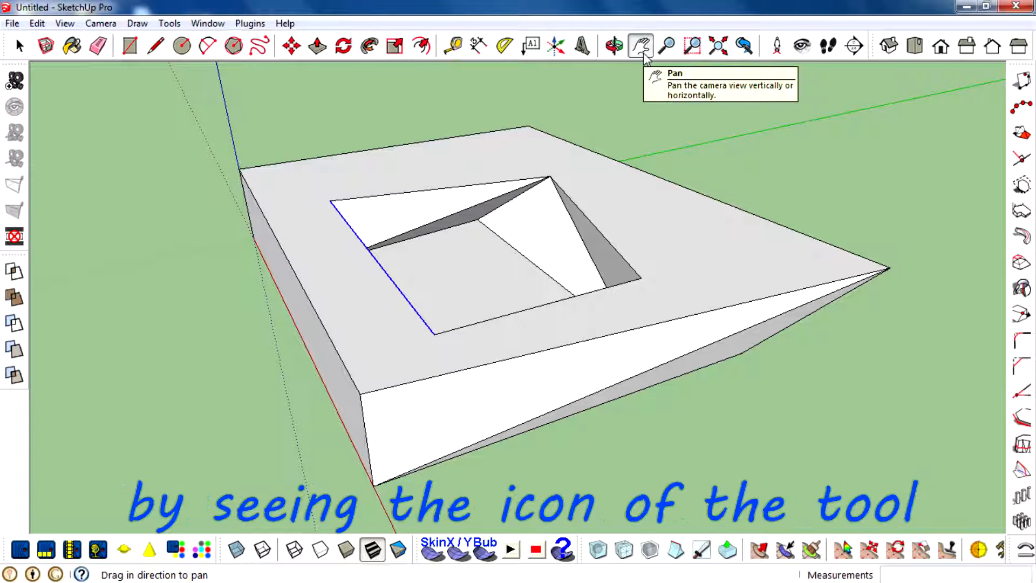